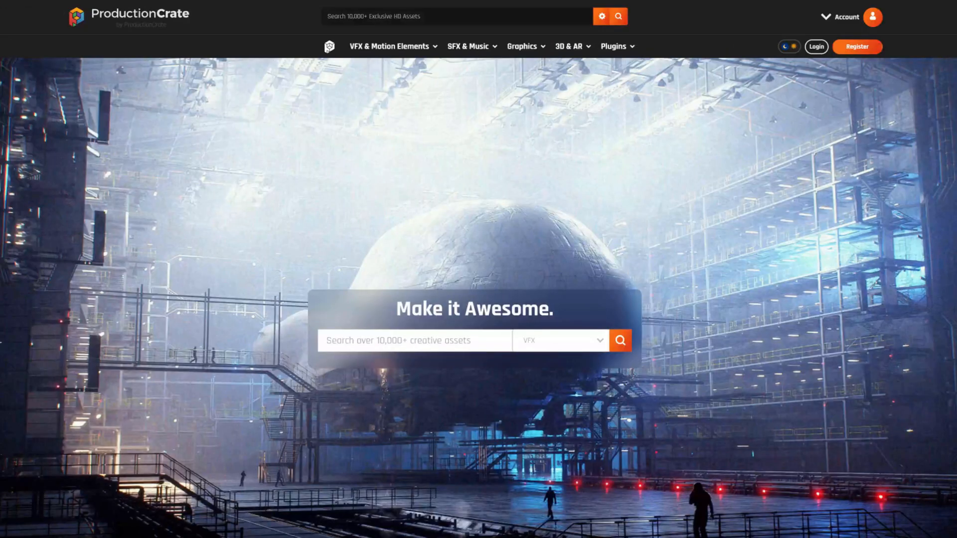
mouse_move(121, 131)
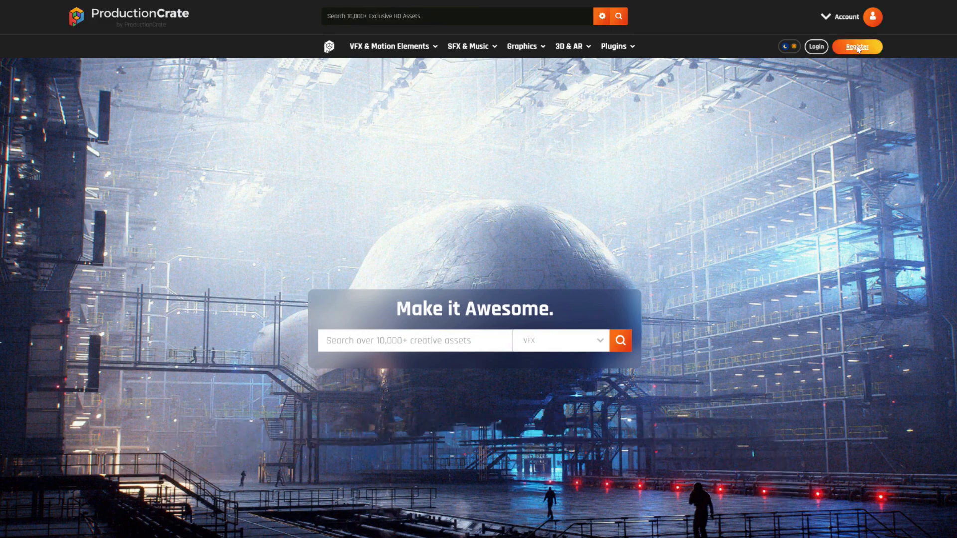
Reach the membership plans via Register and log in to the ProductionCrate account.
left_click(856, 47)
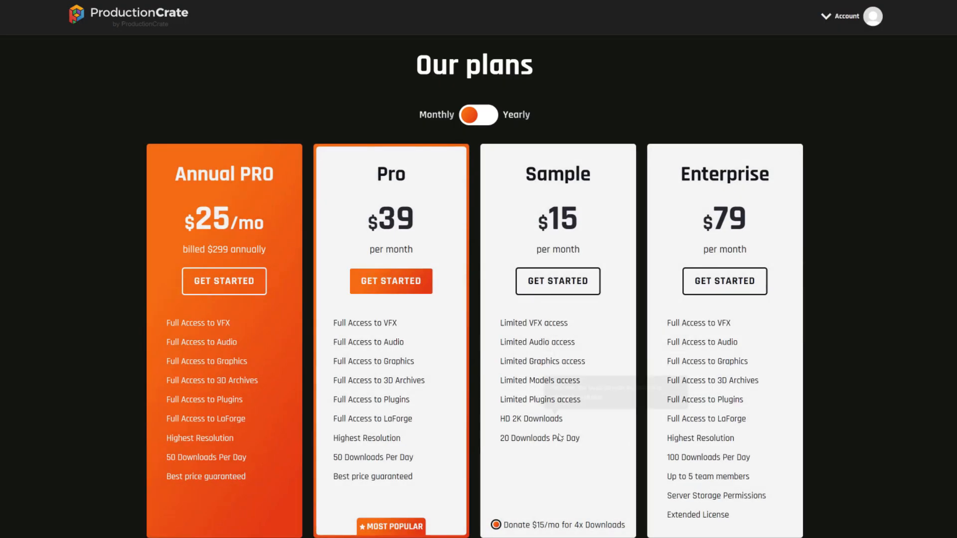
left_click(489, 526)
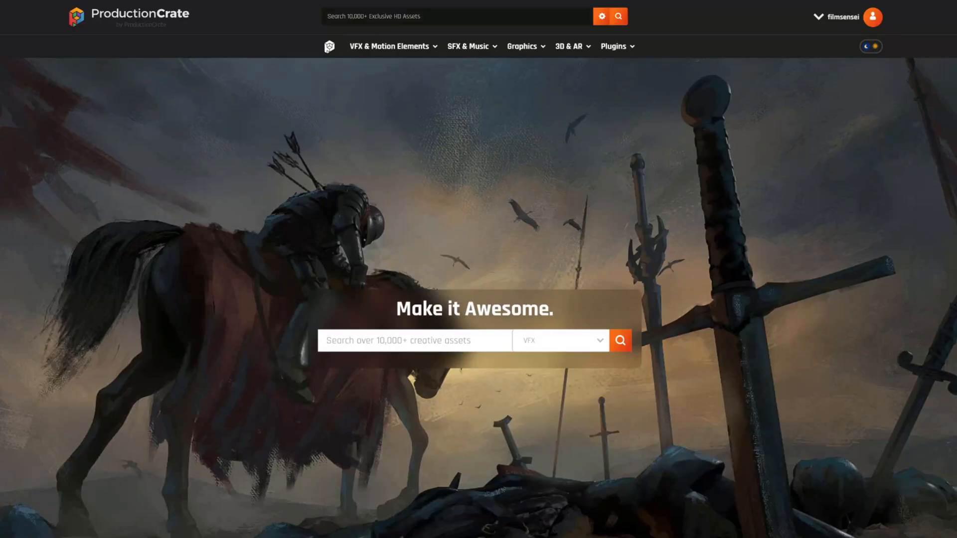
Search for 'Drippy Transitions' and narrow the results to HD resolution clips.
type("Drippy Transitions")
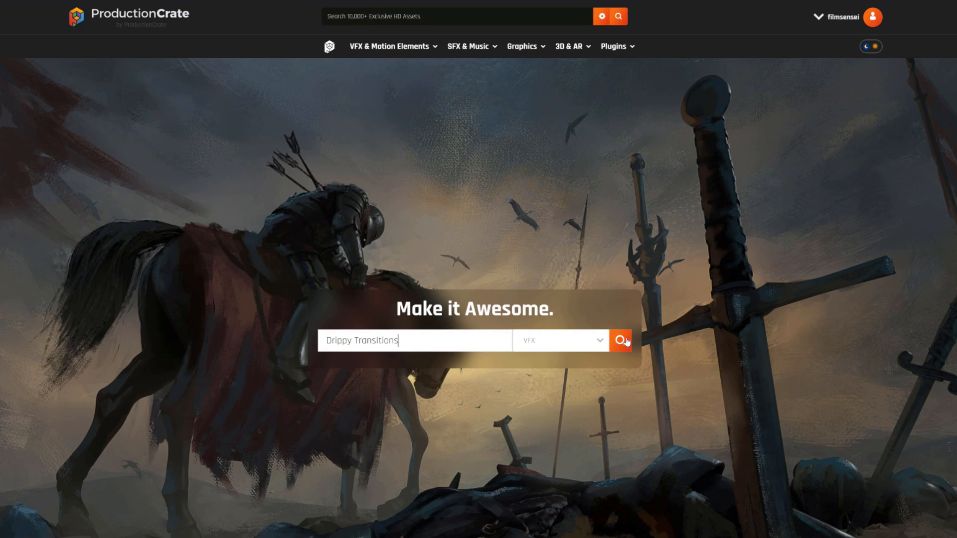
left_click(620, 341)
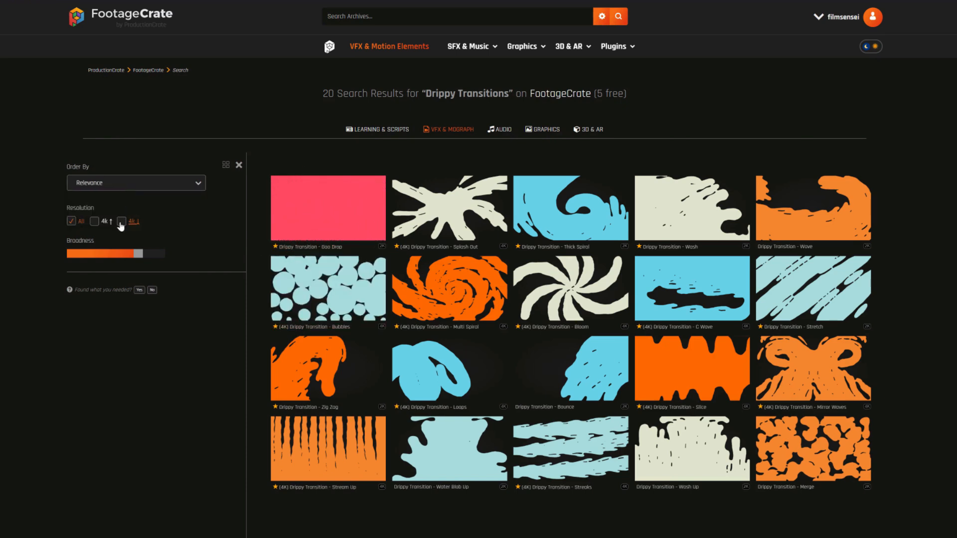
left_click(122, 222)
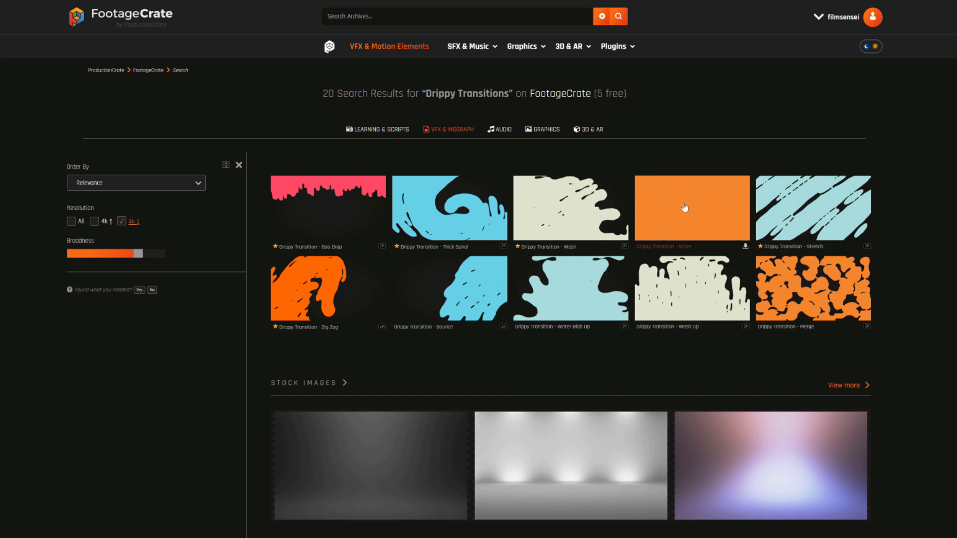
Preview the Drippy Transition - Wave clip and download its HD 1920x1080 version.
left_click(691, 208)
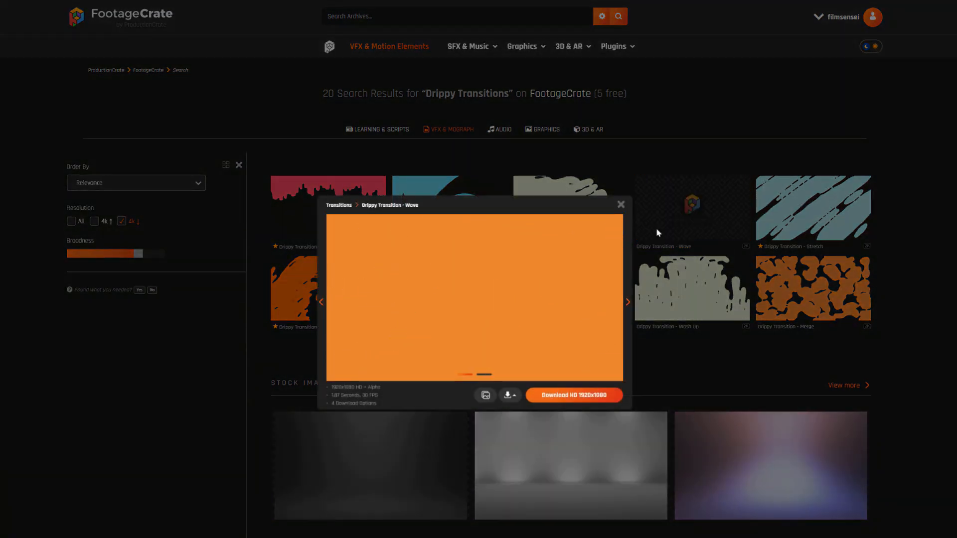
left_click(507, 395)
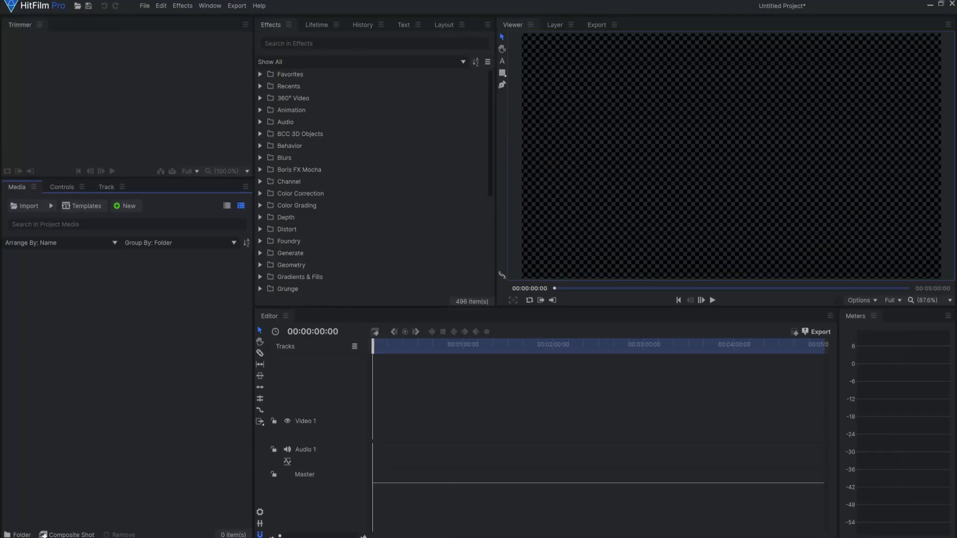
mouse_move(173, 330)
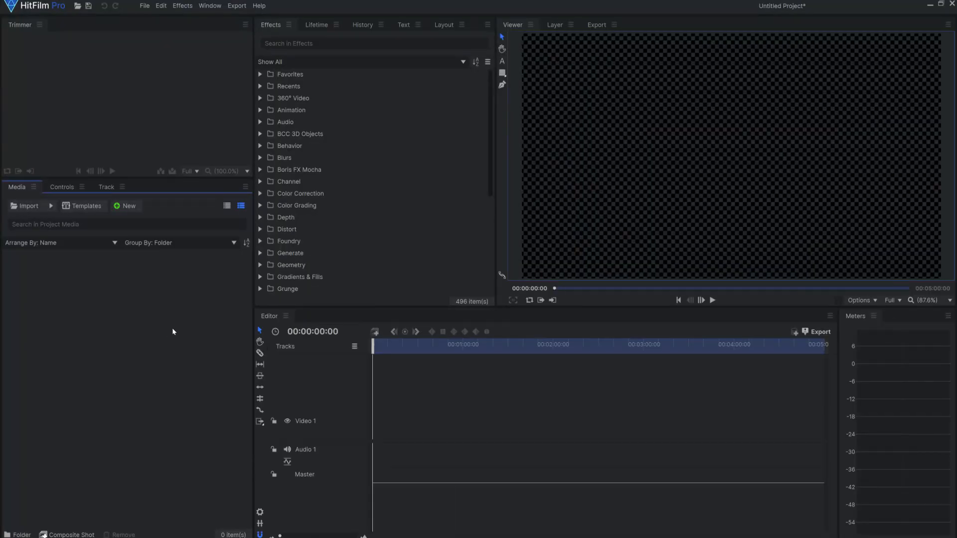
mouse_move(167, 323)
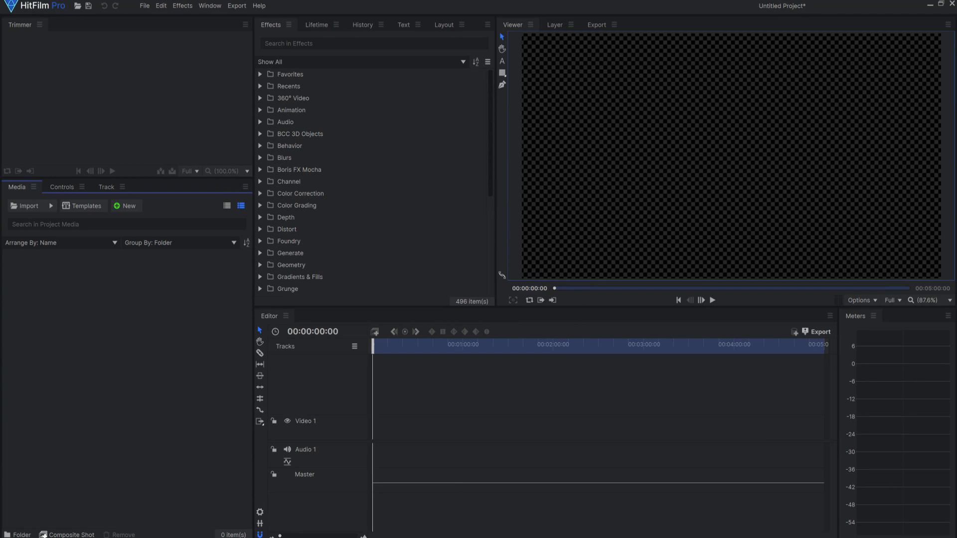
mouse_move(141, 337)
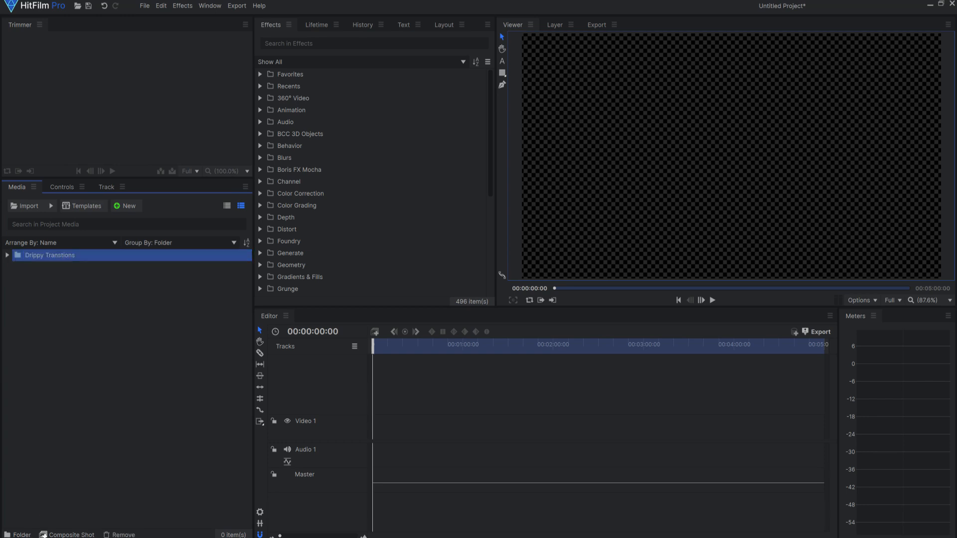
Expand the Drippy Transitions folder and start a composite shot from the selected beach clips.
left_click(7, 255)
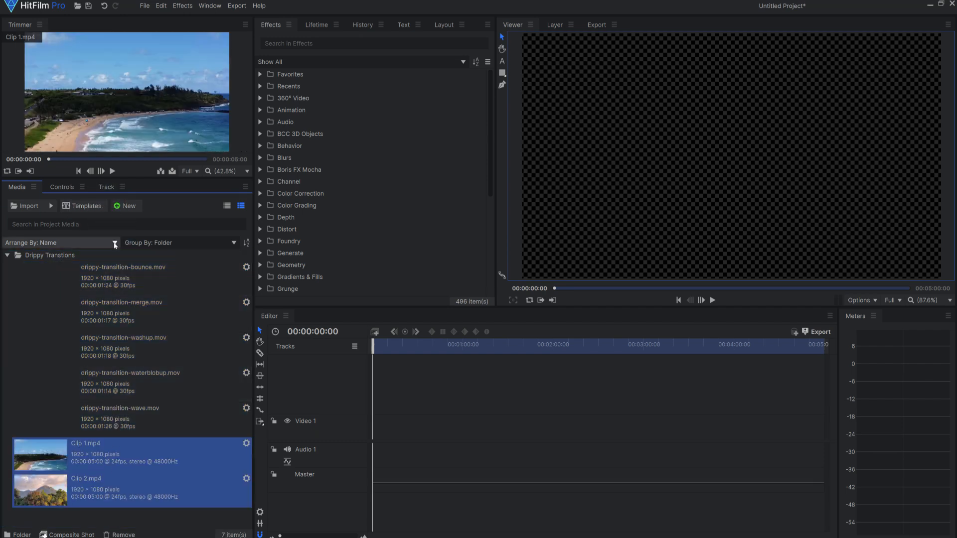
left_click(70, 534)
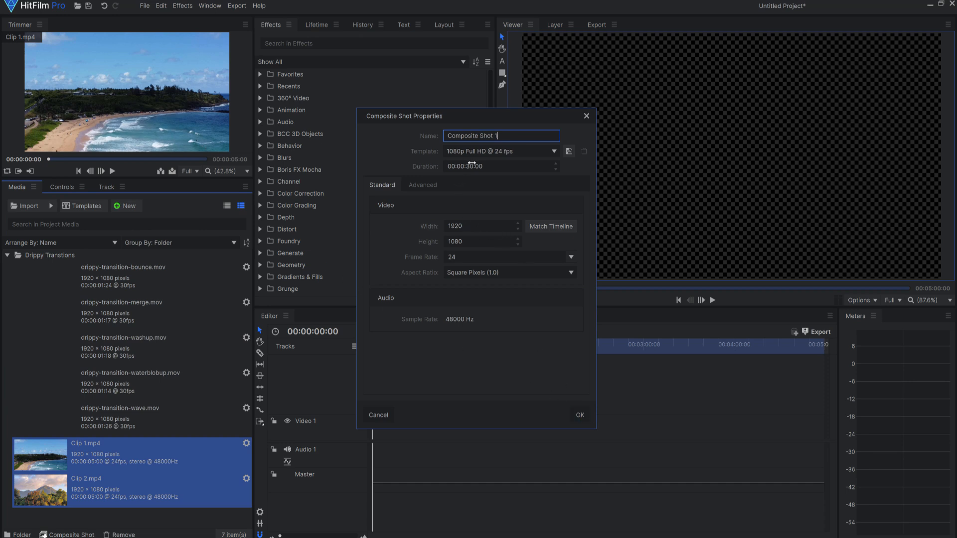
Create Composite Shot 1 and shift the bounce transition layer later in the timeline.
left_click(578, 415)
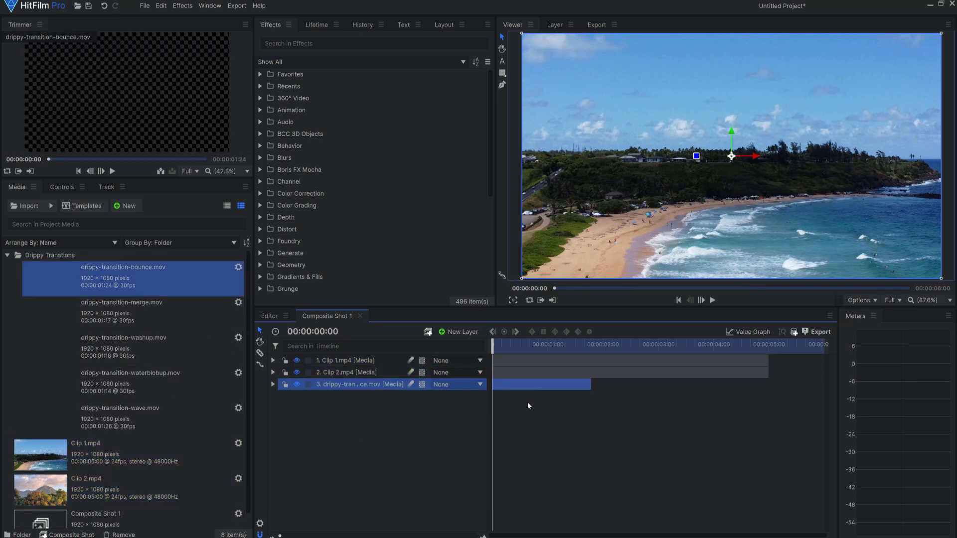
left_click_drag(540, 383, 662, 383)
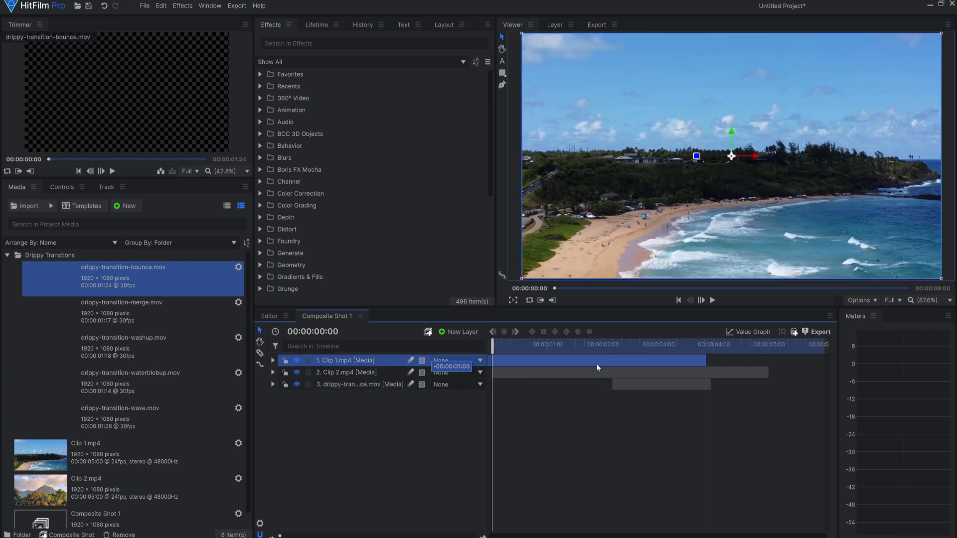
type("s")
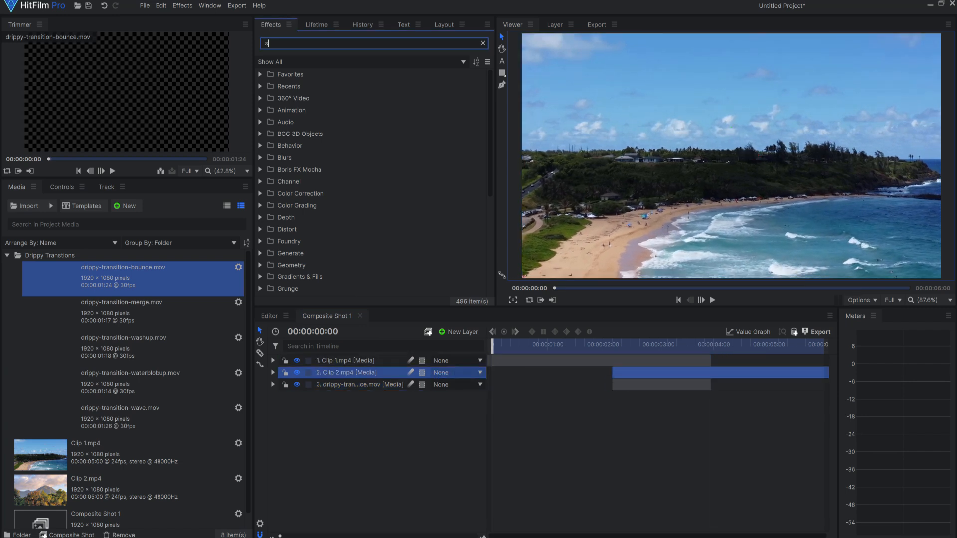
Add Set Matte to Clip 1, sourced from the bounce transition layer, with Invert ticked.
type("et")
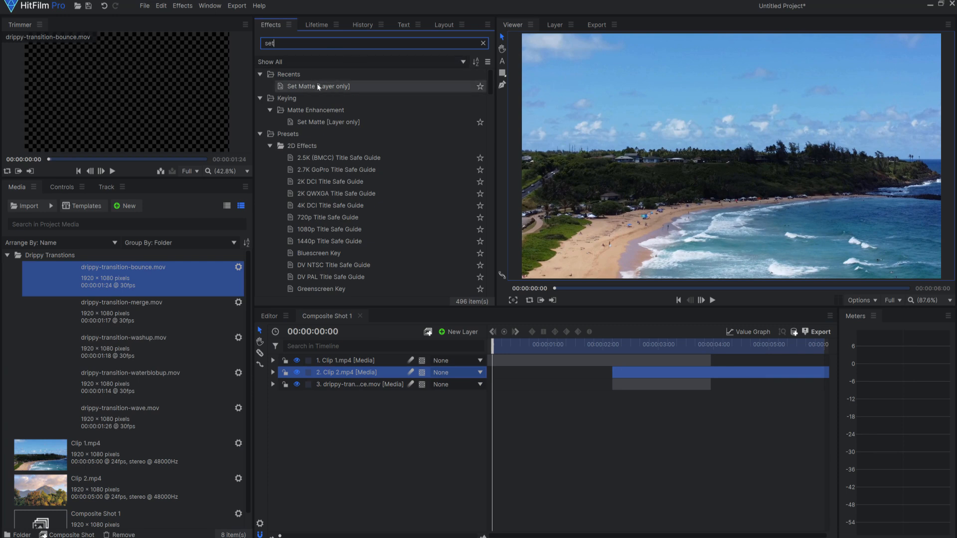
left_click(317, 85)
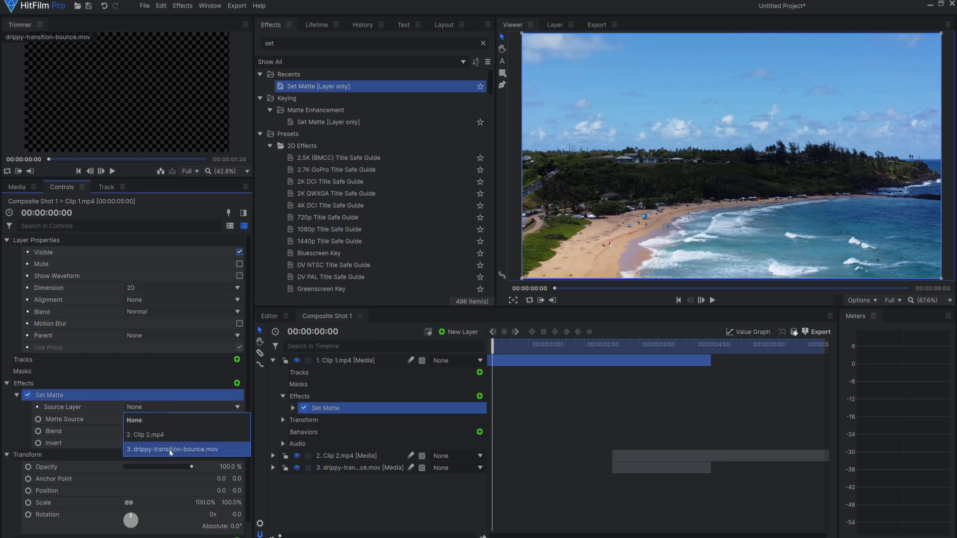
left_click(172, 450)
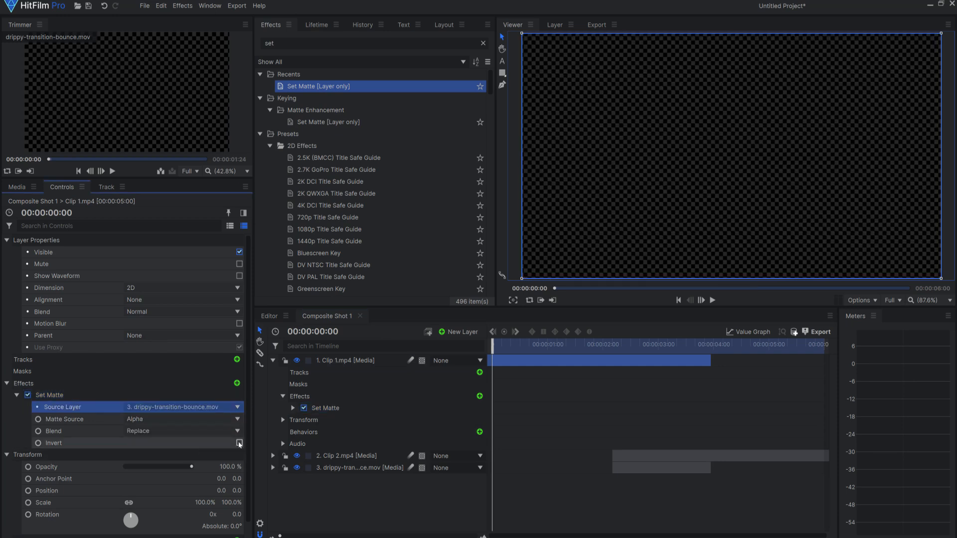
left_click(239, 442)
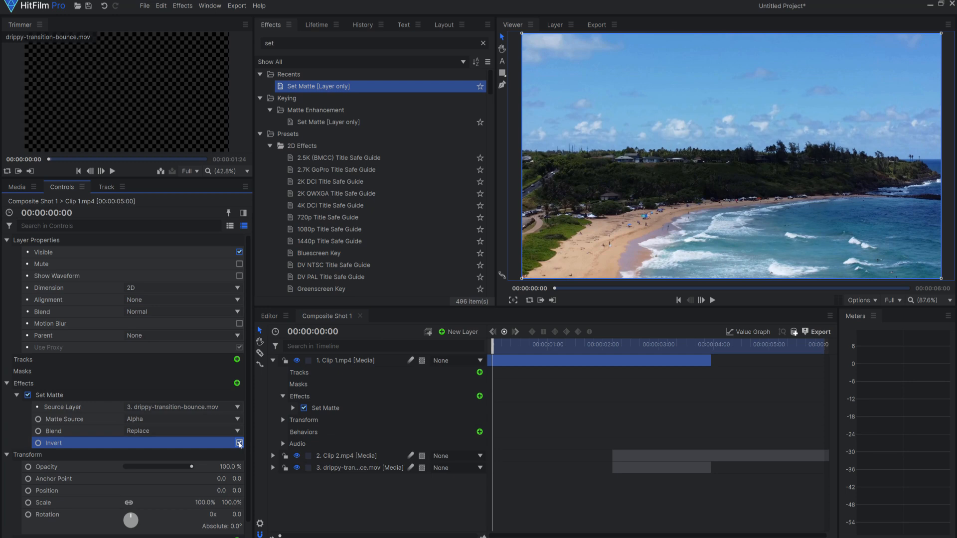